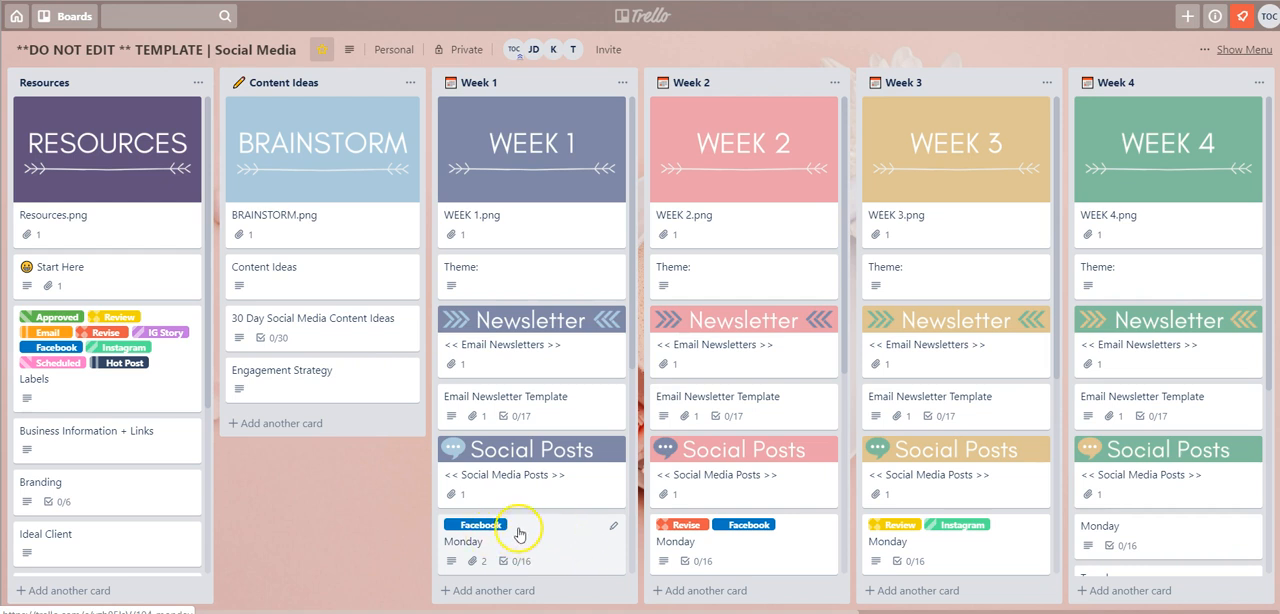
# View the Week 1 Monday card's caption, attachments and Hashtags checklist.
pyautogui.click(468, 542)
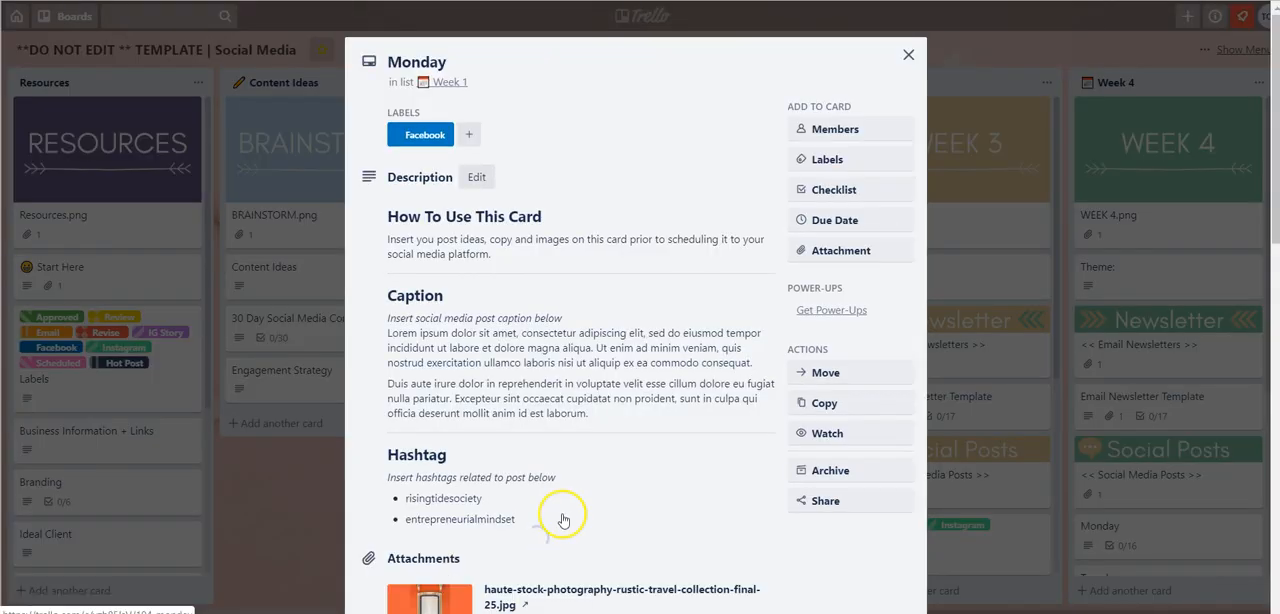
pyautogui.scroll(-3)
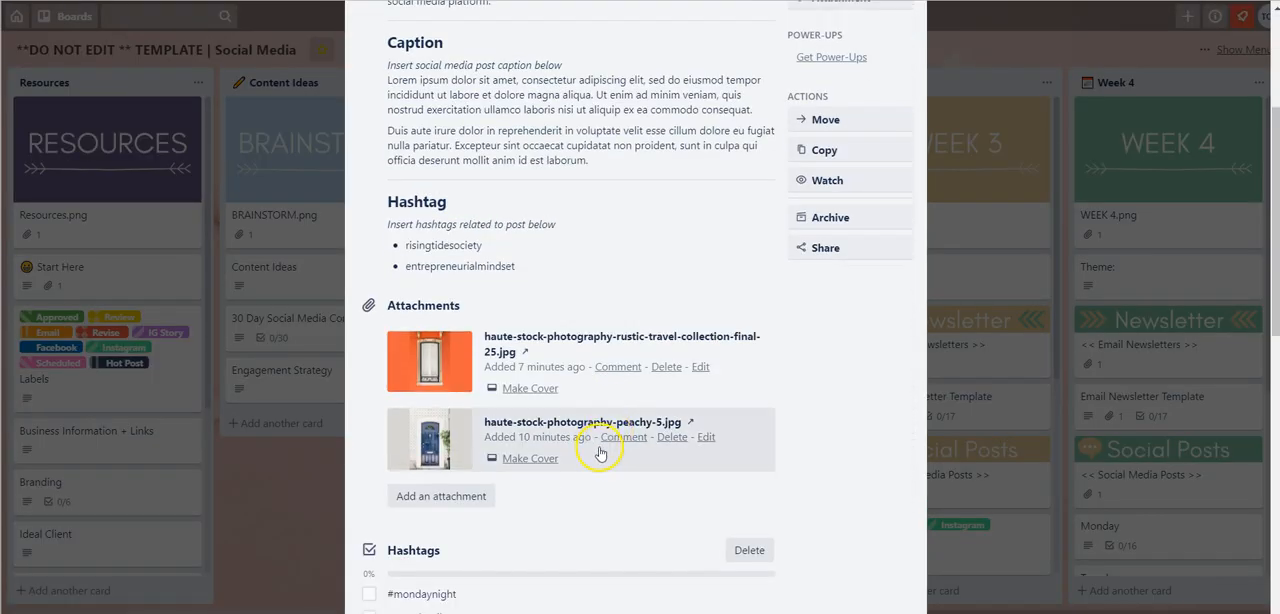
pyautogui.scroll(-3)
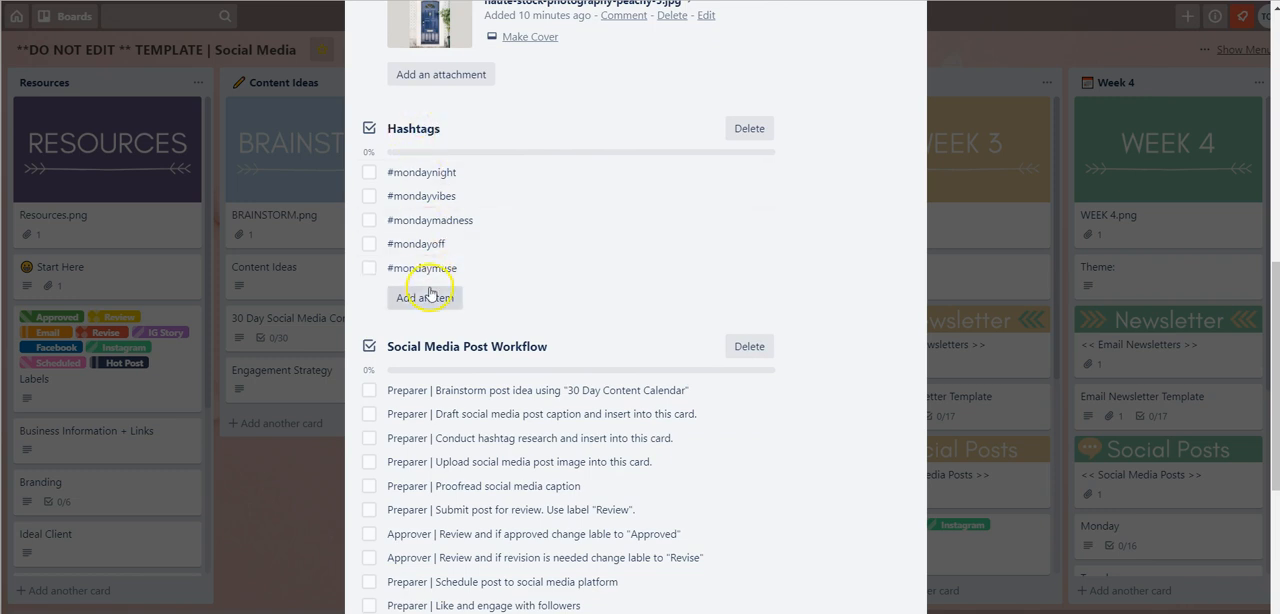
pyautogui.moveTo(472, 412)
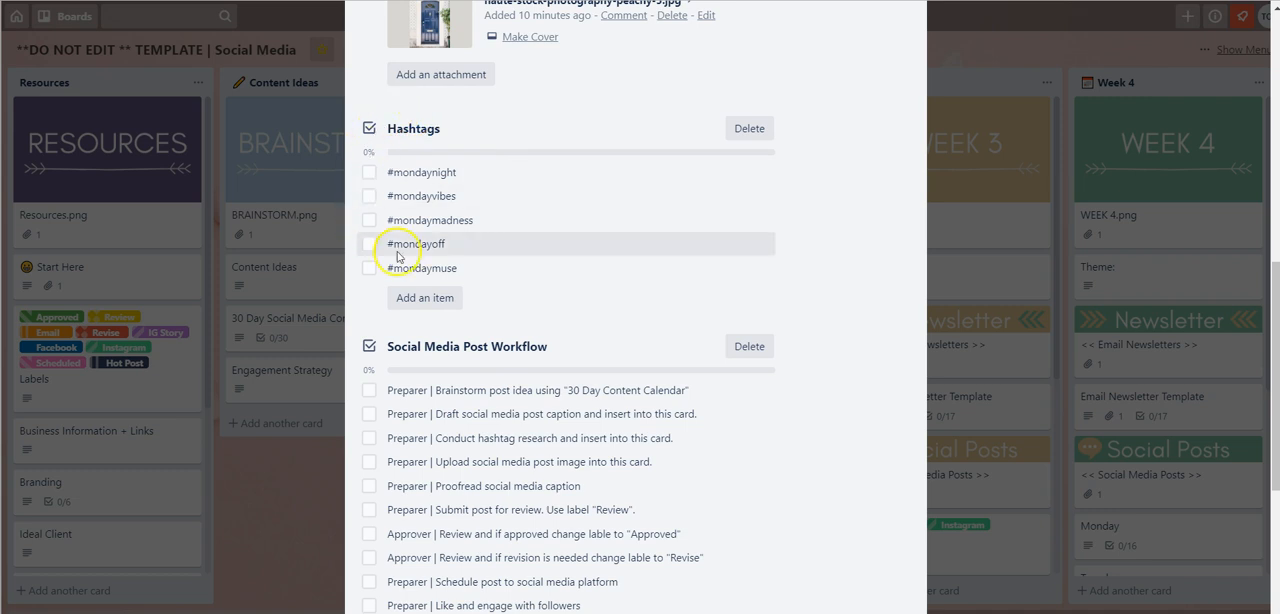
pyautogui.moveTo(458, 248)
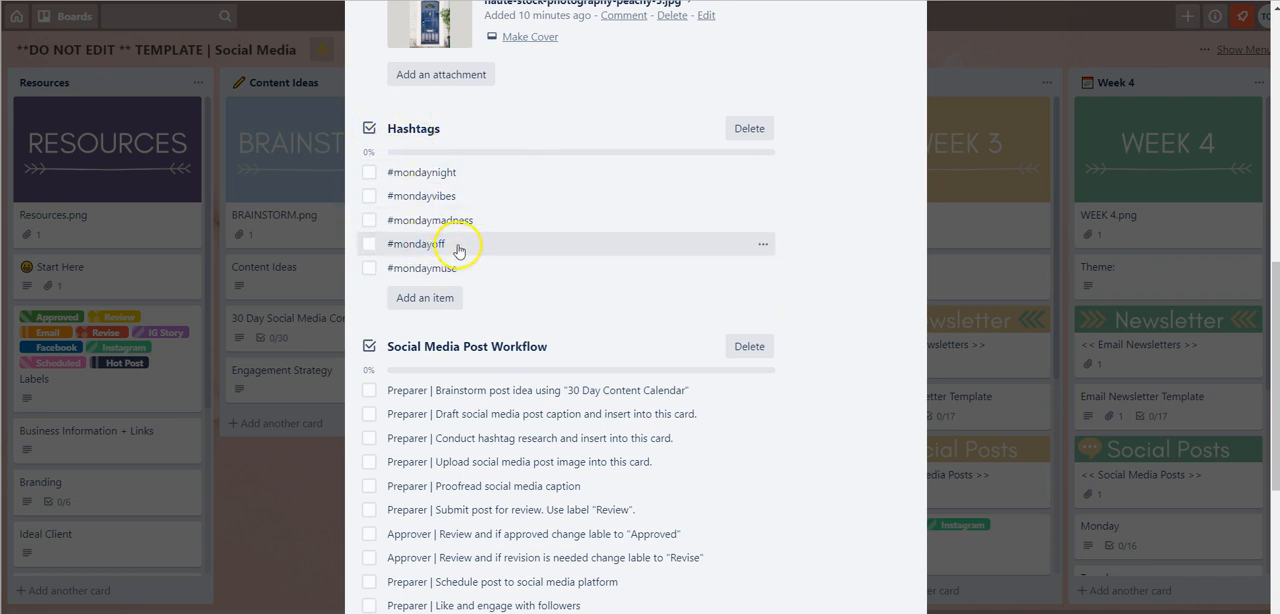
pyautogui.moveTo(456, 188)
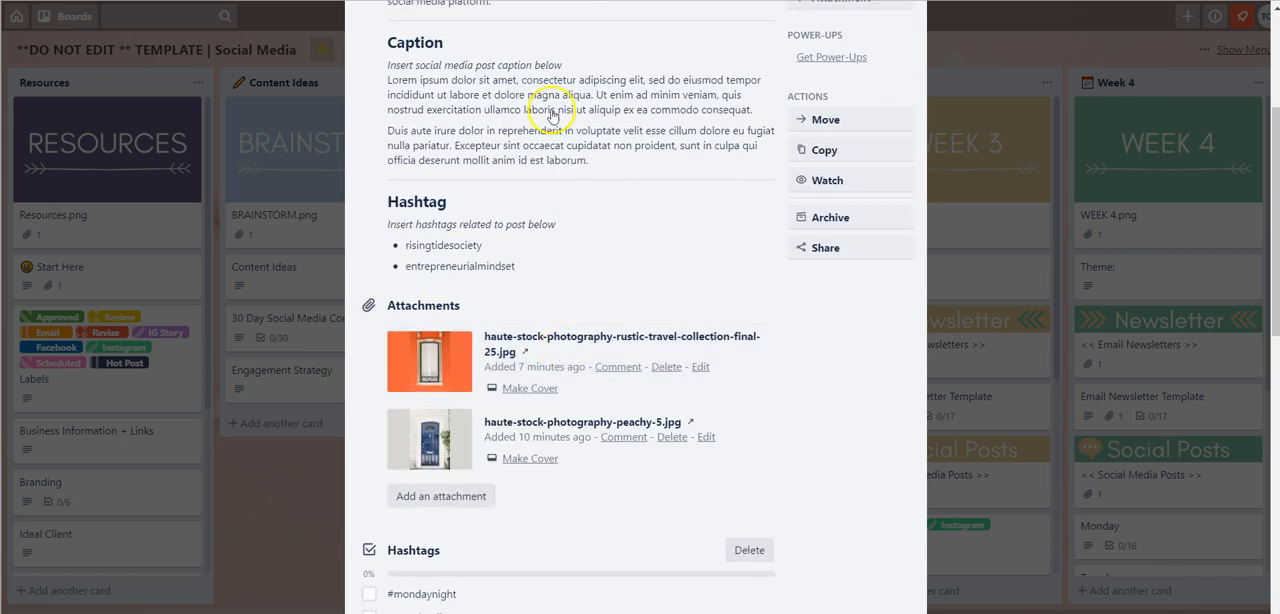
pyautogui.scroll(-3)
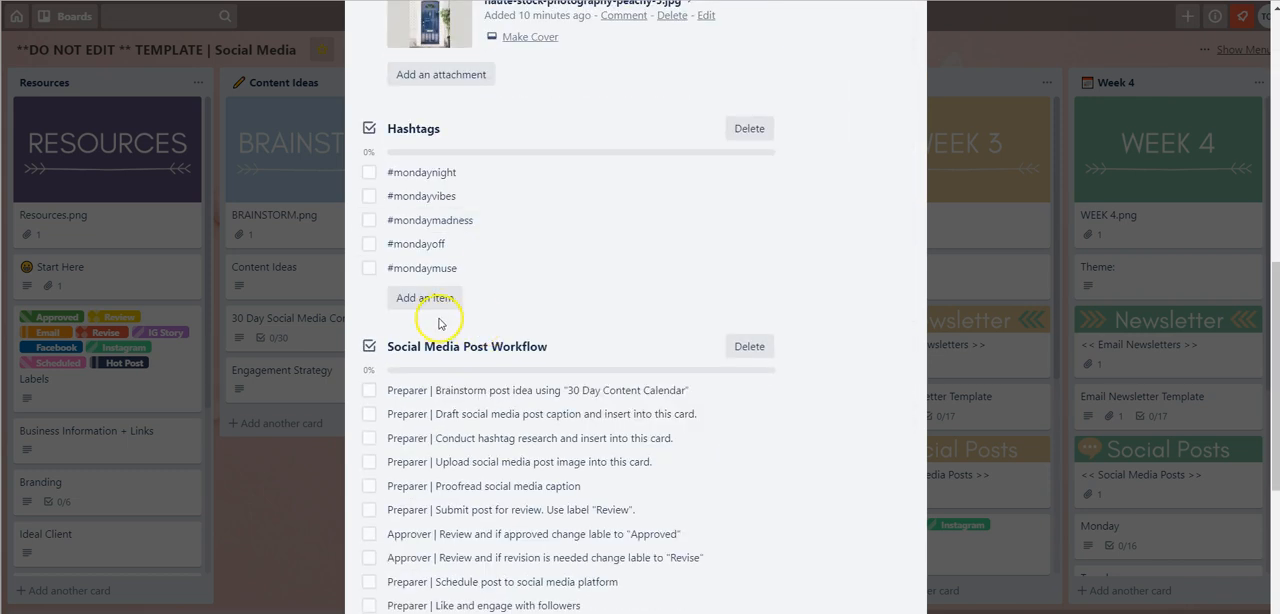
# Add a #banana item to the end of the Monday card's Hashtags checklist.
pyautogui.click(424, 296)
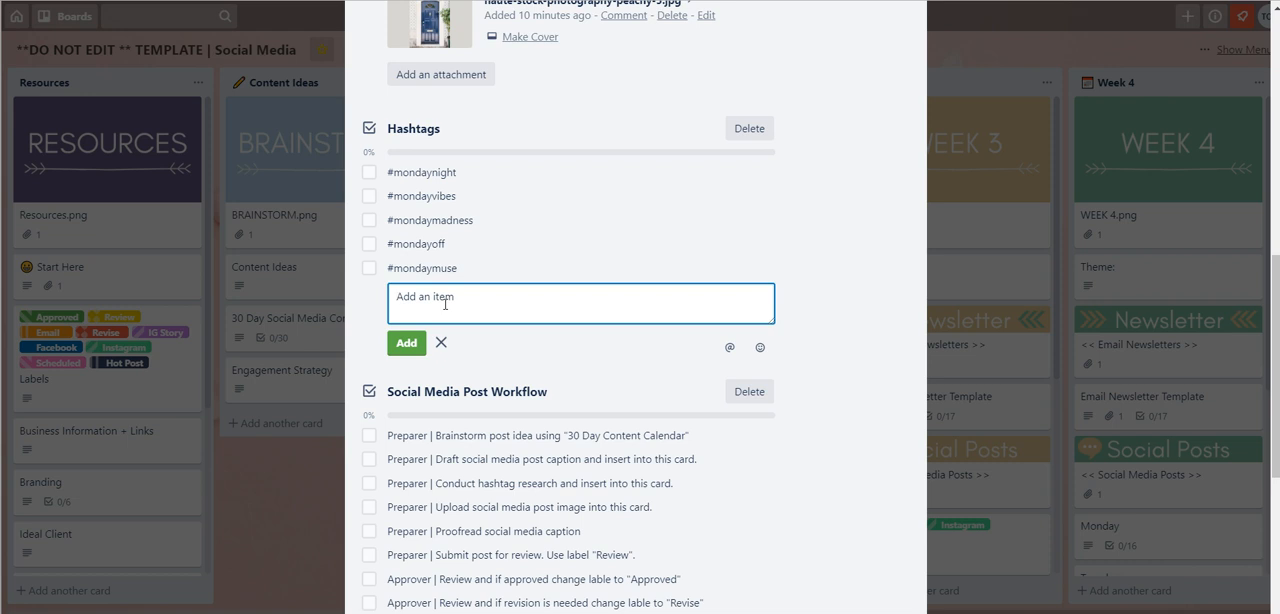
pyautogui.write('#')
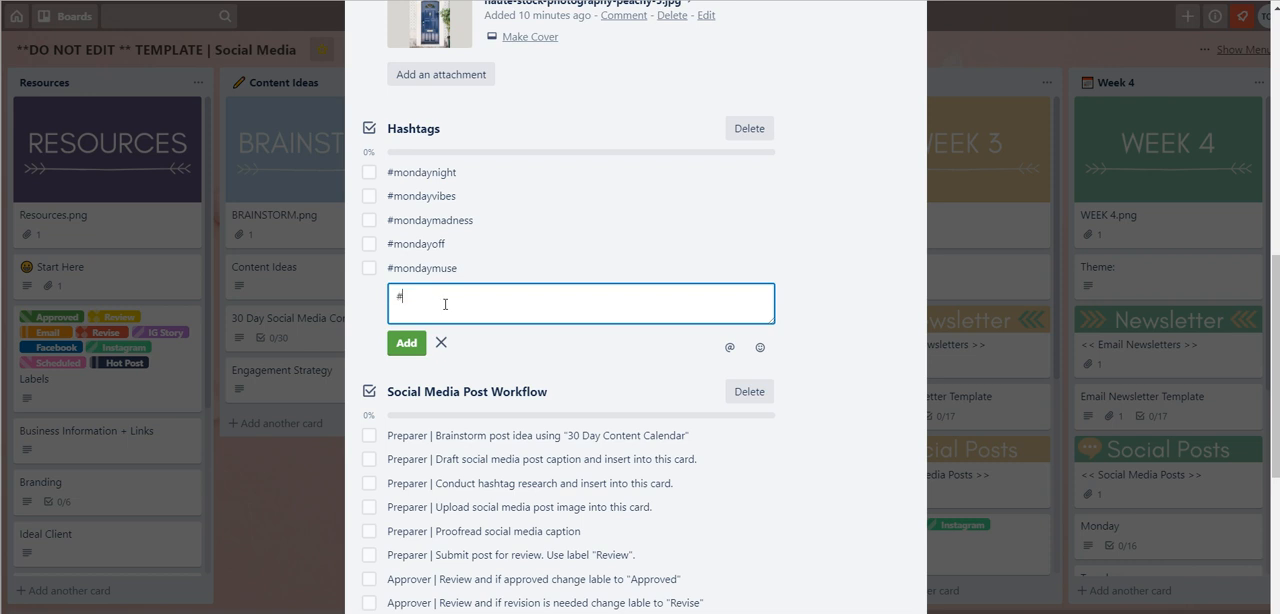
pyautogui.write('banana')
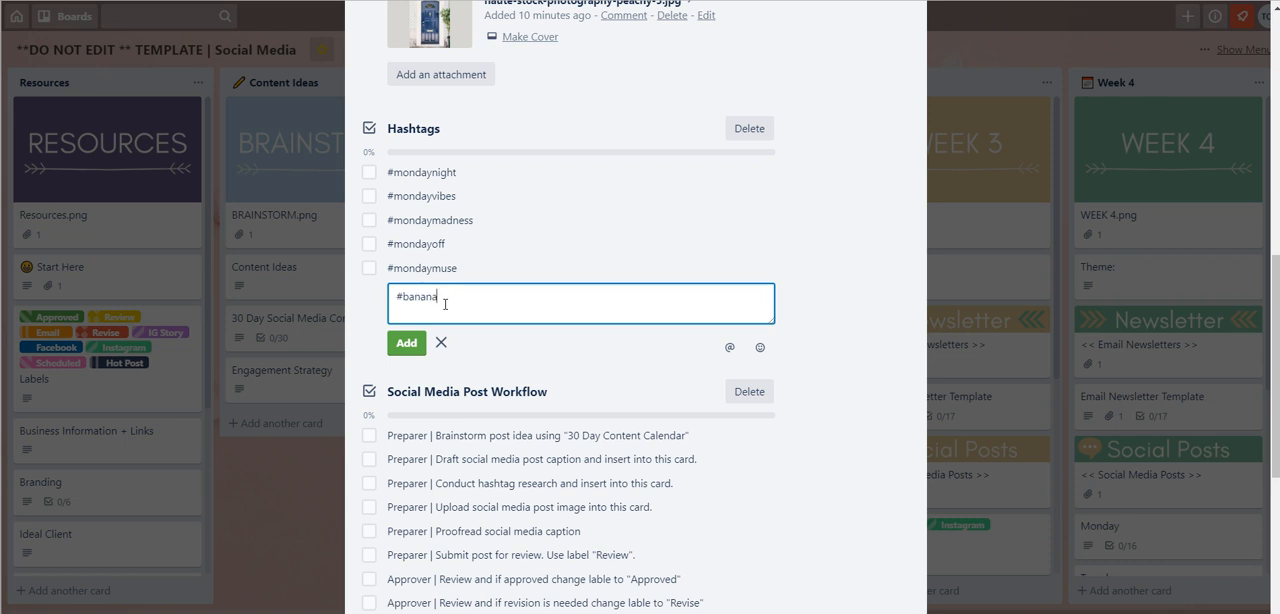
pyautogui.click(406, 342)
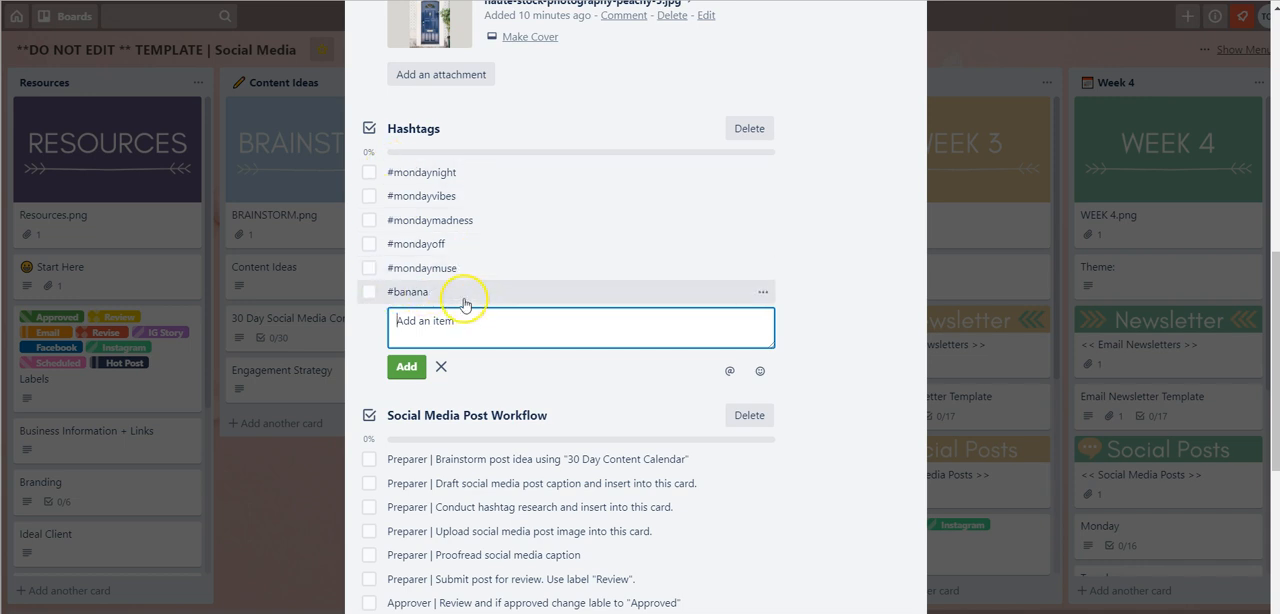
pyautogui.moveTo(508, 296)
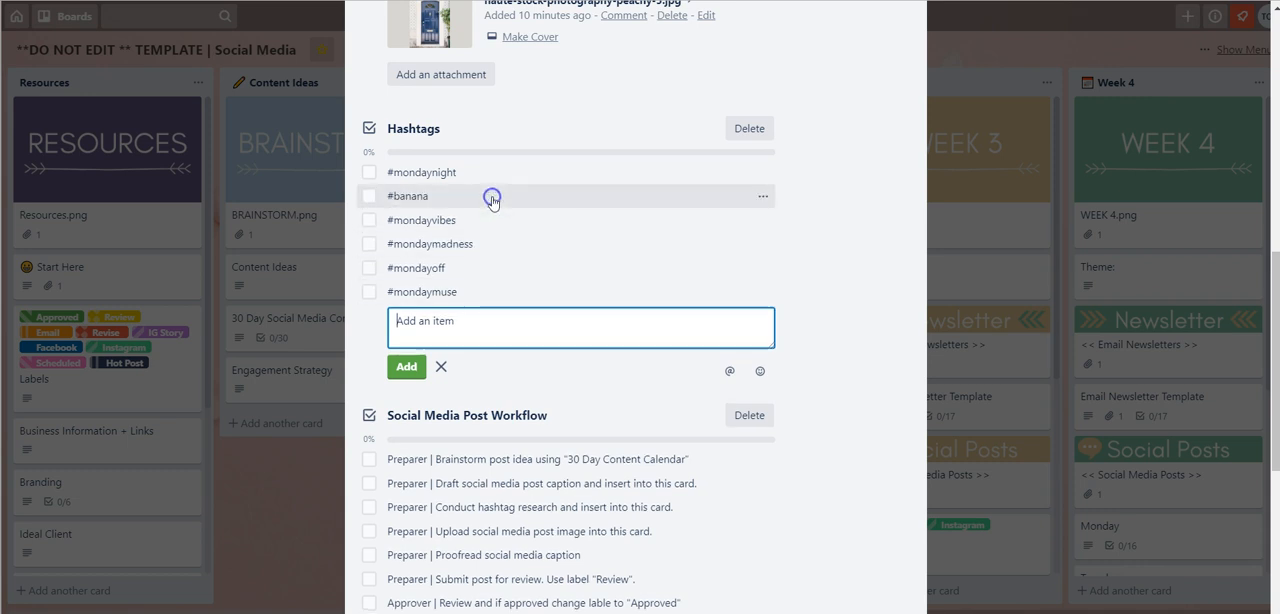
pyautogui.moveTo(520, 198)
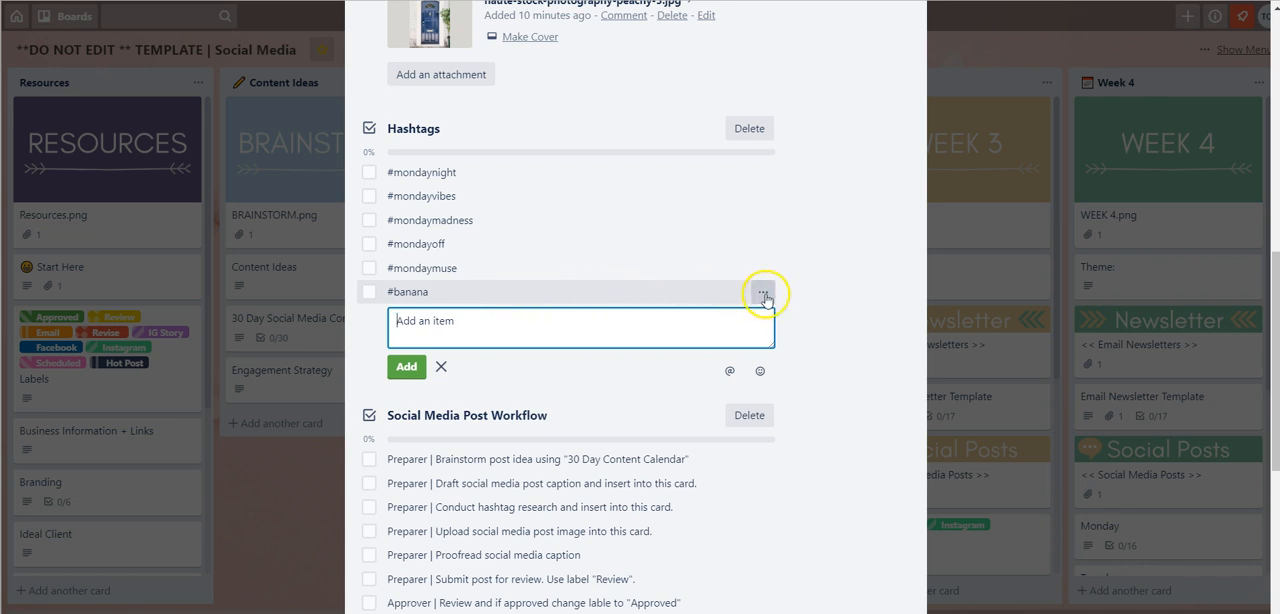
# Delete the #banana item, leaving the original five hashtags.
pyautogui.click(764, 292)
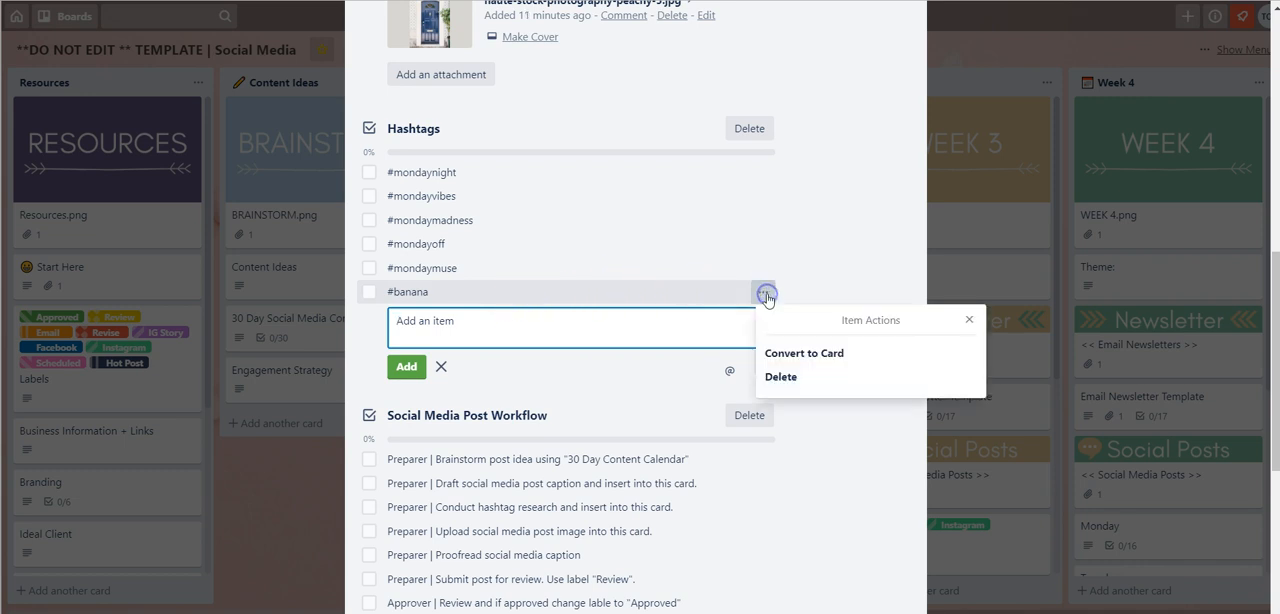
pyautogui.click(780, 376)
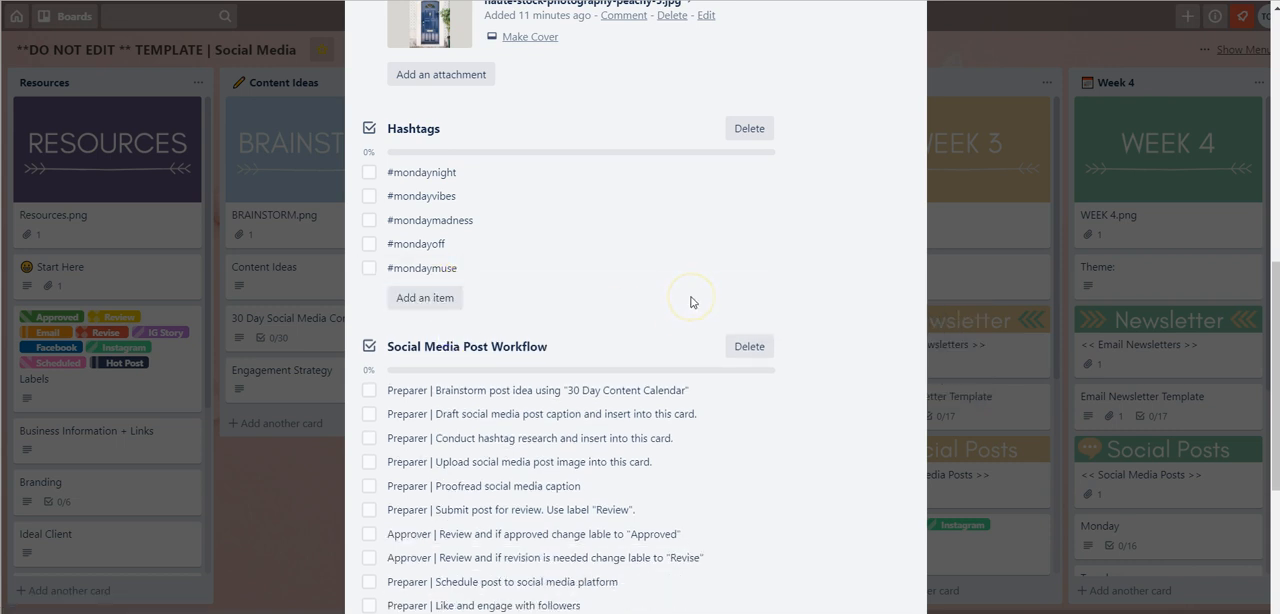
pyautogui.moveTo(692, 300)
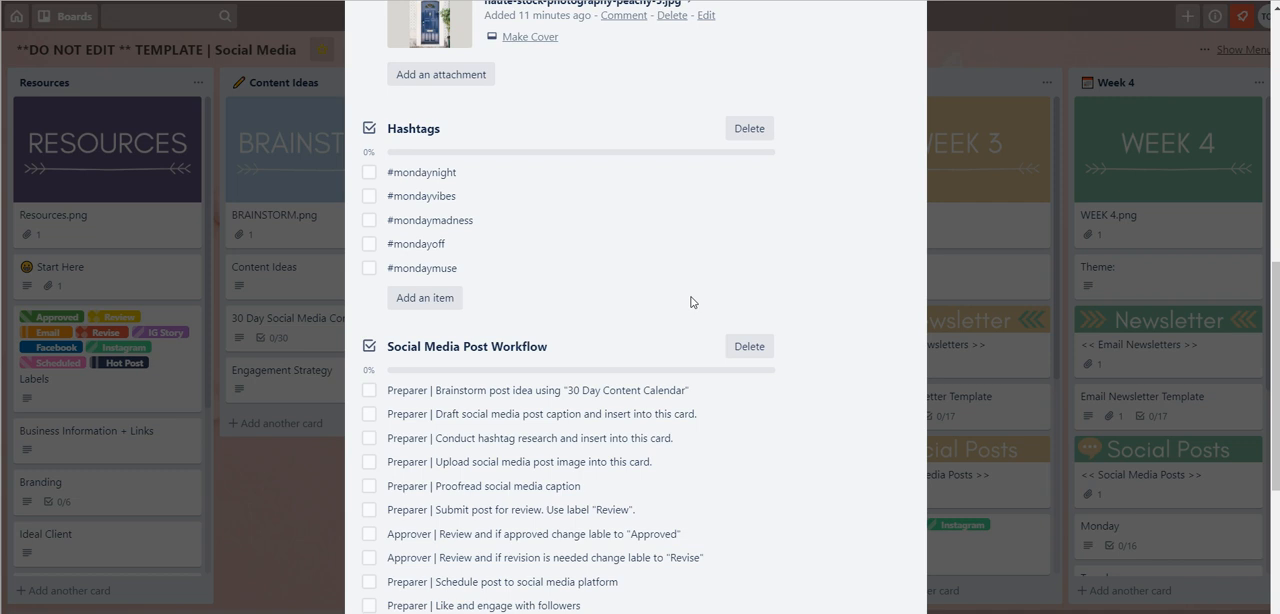
pyautogui.scroll(-3)
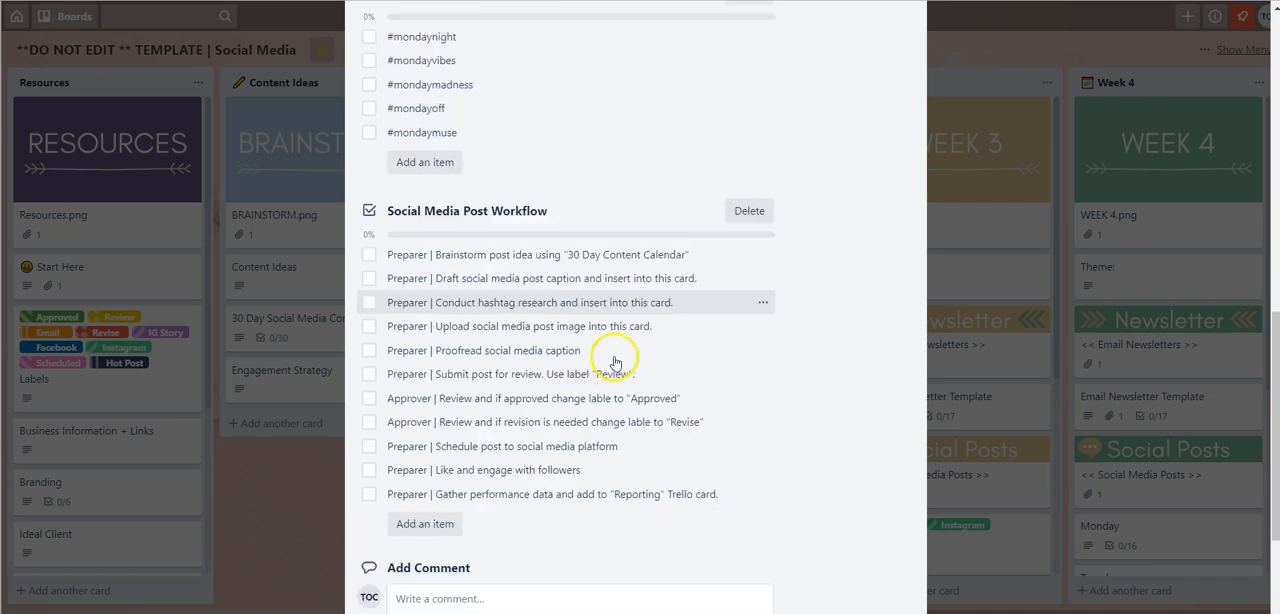
pyautogui.scroll(-3)
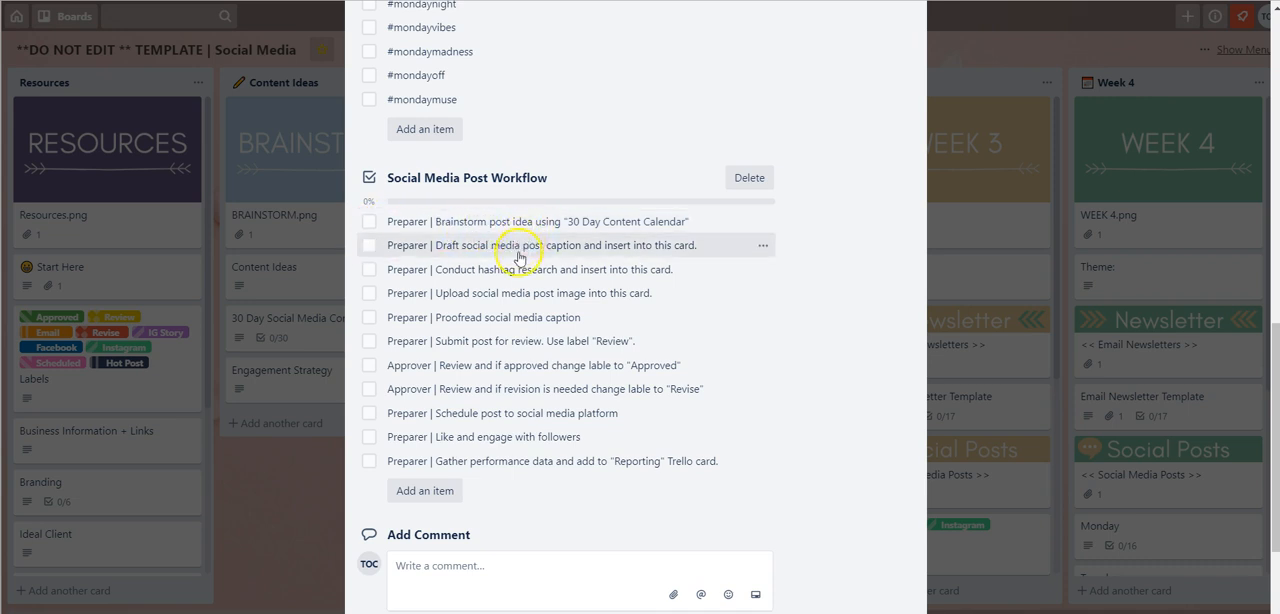
pyautogui.click(368, 244)
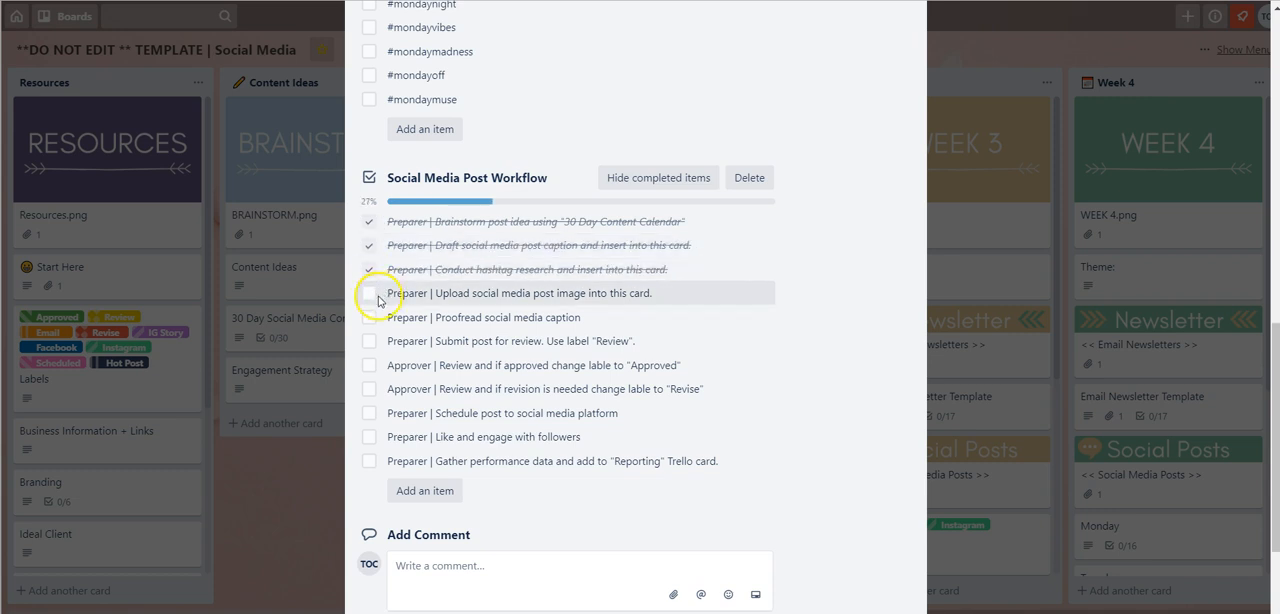
pyautogui.click(368, 292)
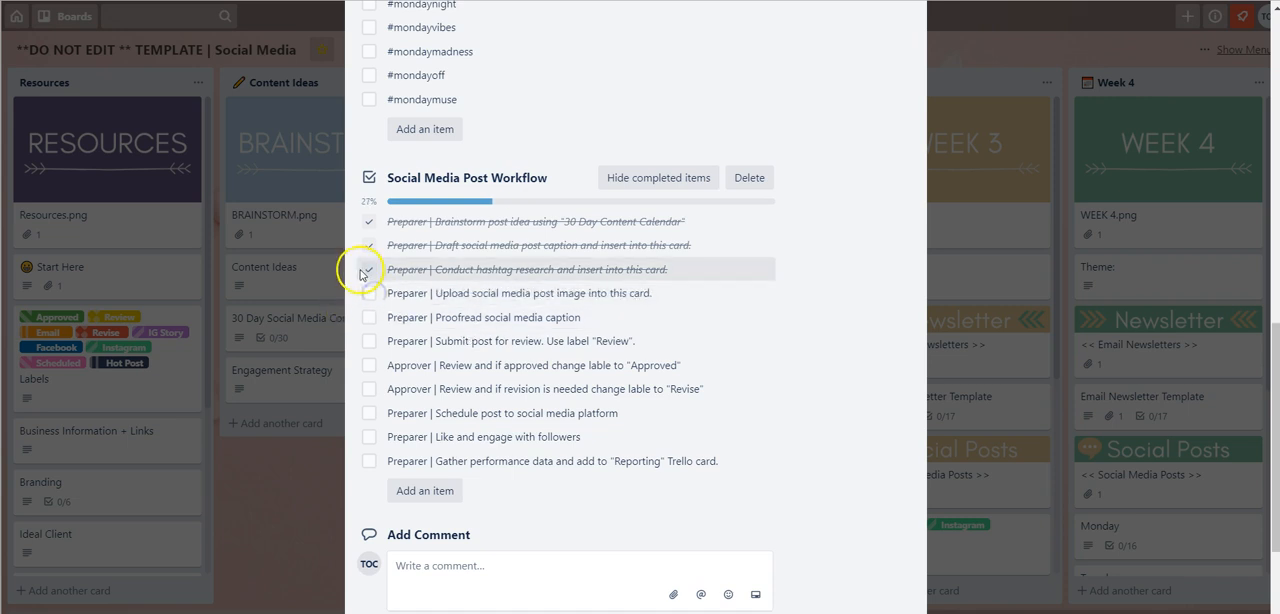
pyautogui.click(368, 268)
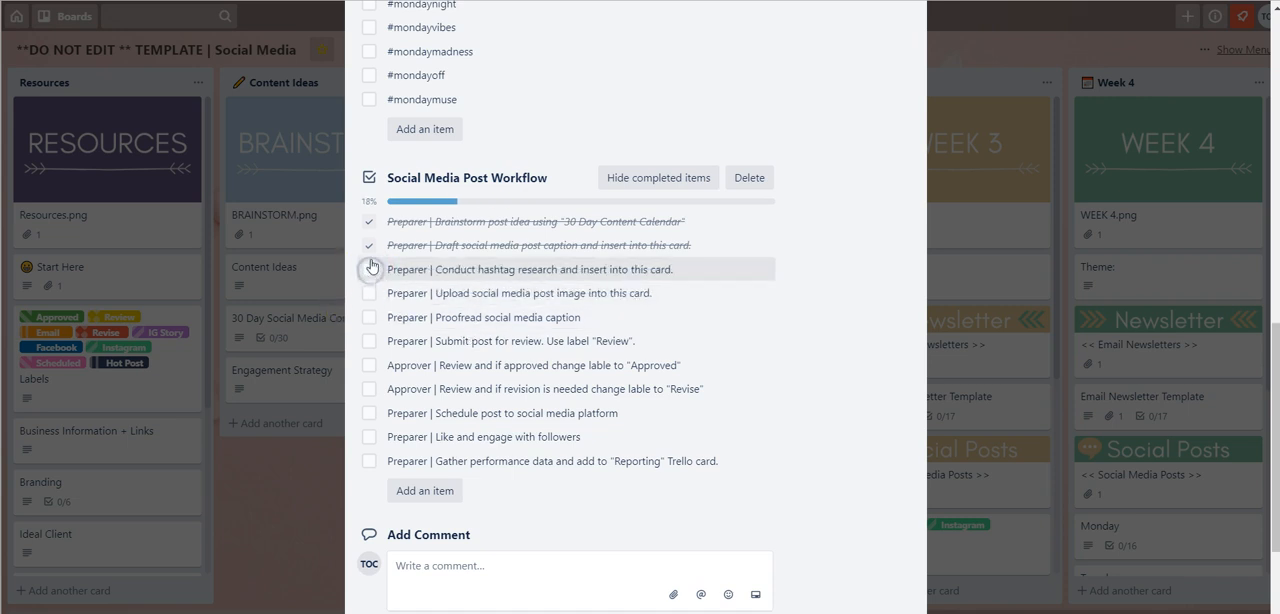
pyautogui.click(658, 176)
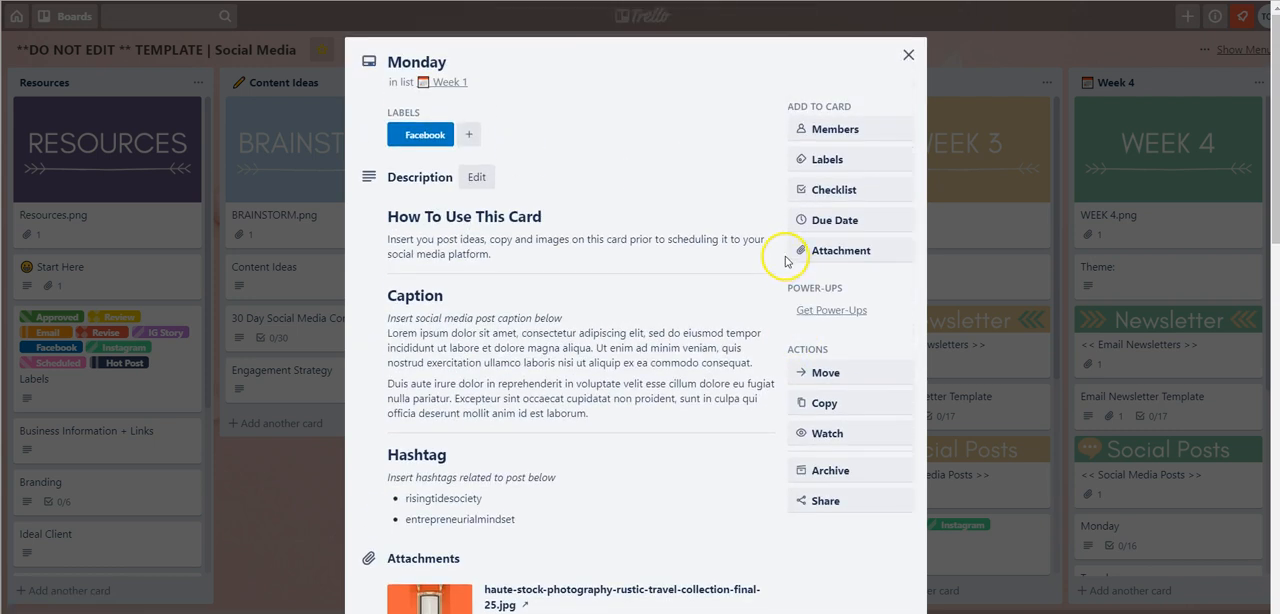
# Create an empty checklist titled Review below the Social Media Post Workflow checklist.
pyautogui.click(832, 190)
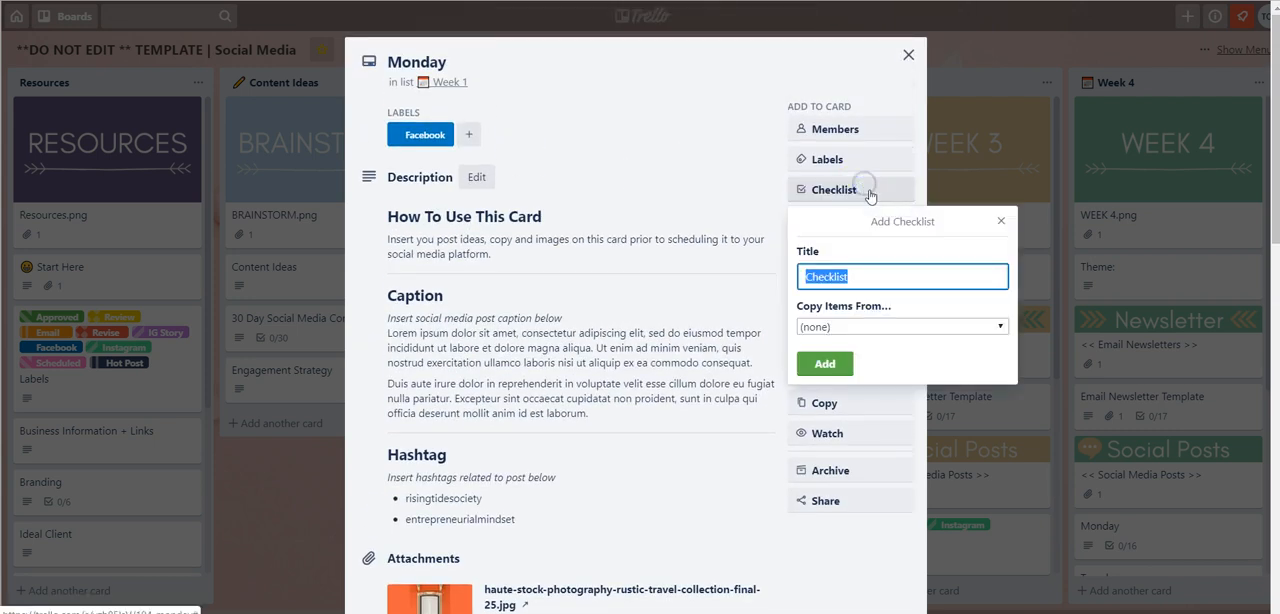
pyautogui.moveTo(892, 288)
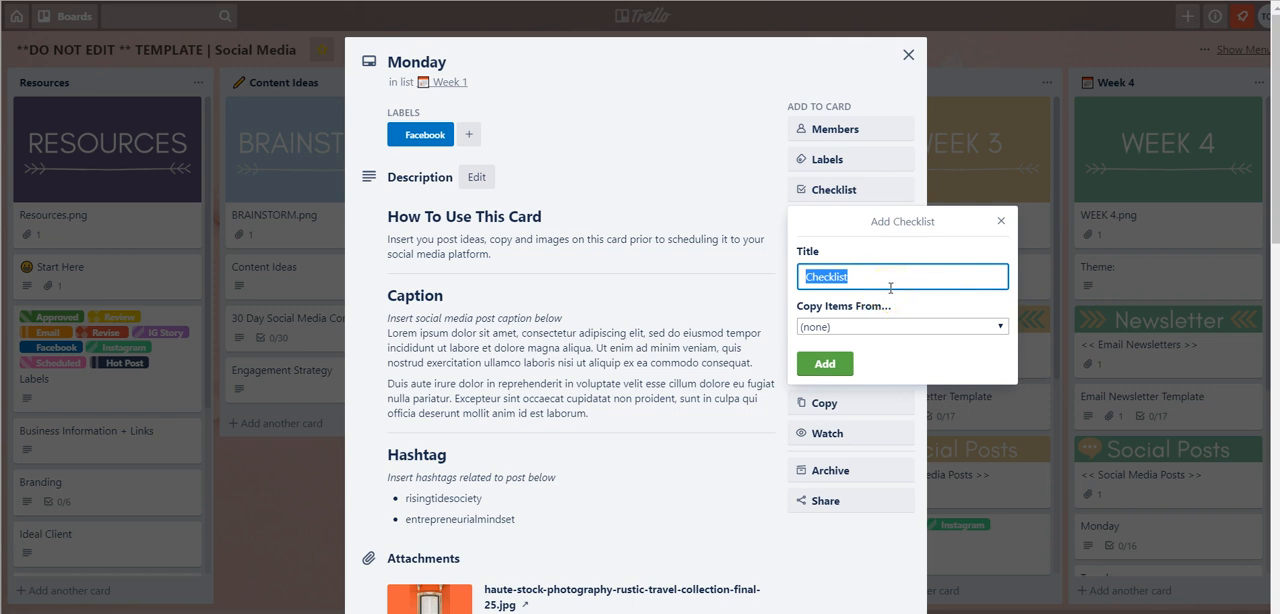
pyautogui.write('Review')
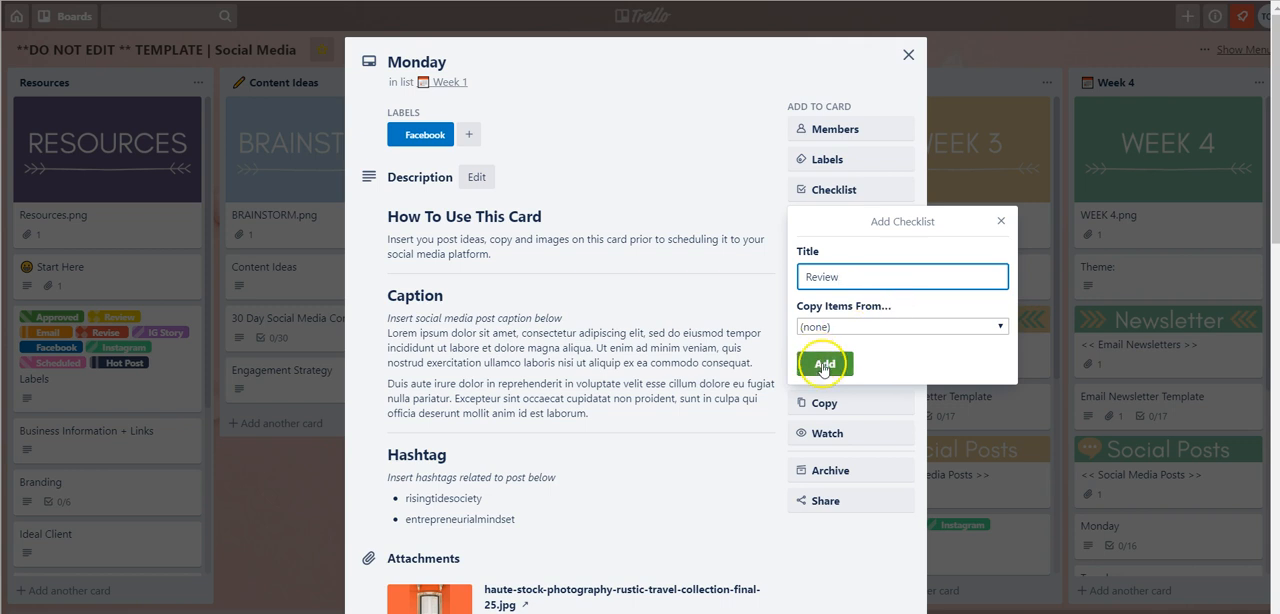
pyautogui.click(824, 364)
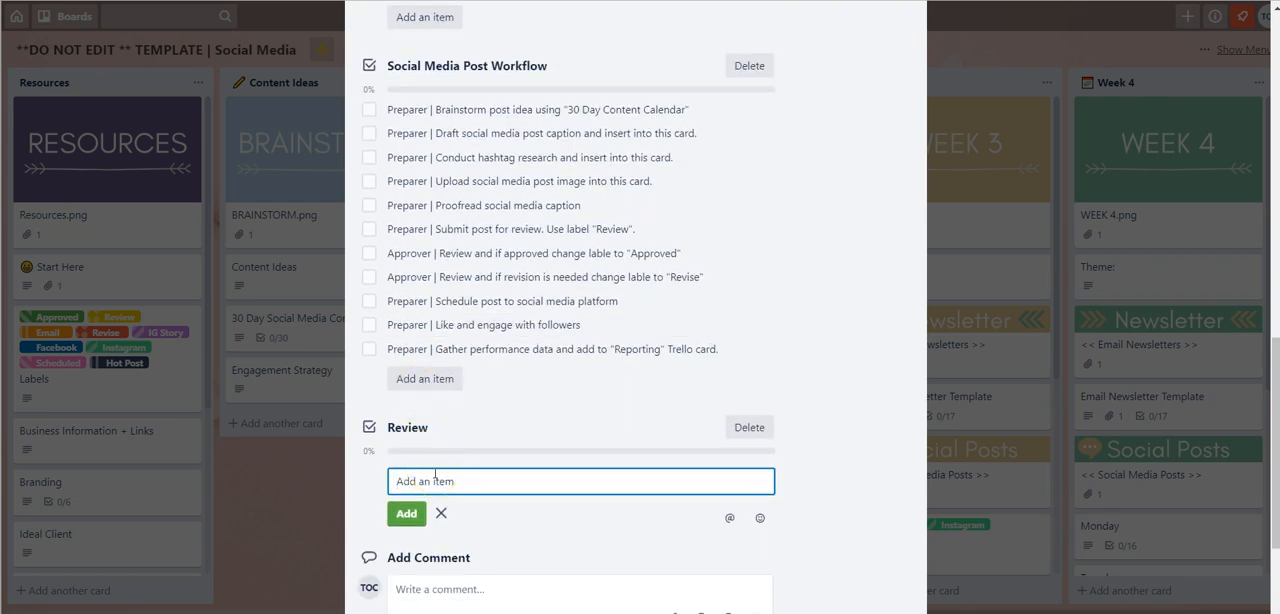
# Add the items Step 1 and Step 2 to the Review checklist.
pyautogui.write('Ste')
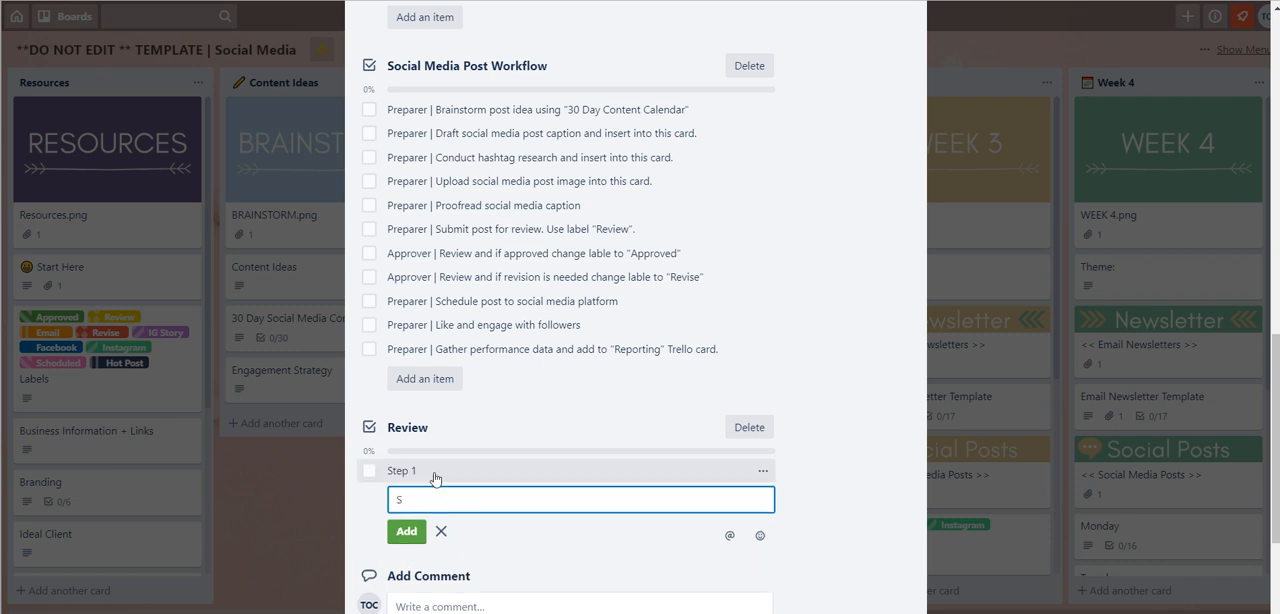
pyautogui.press('Enter')
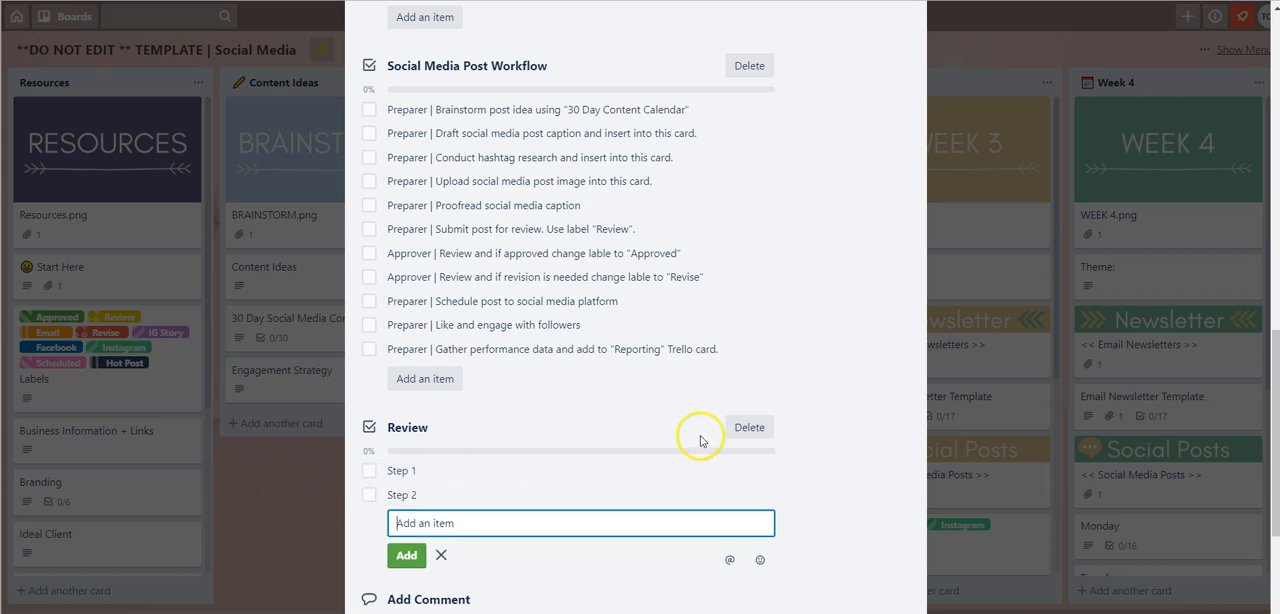
pyautogui.moveTo(748, 428)
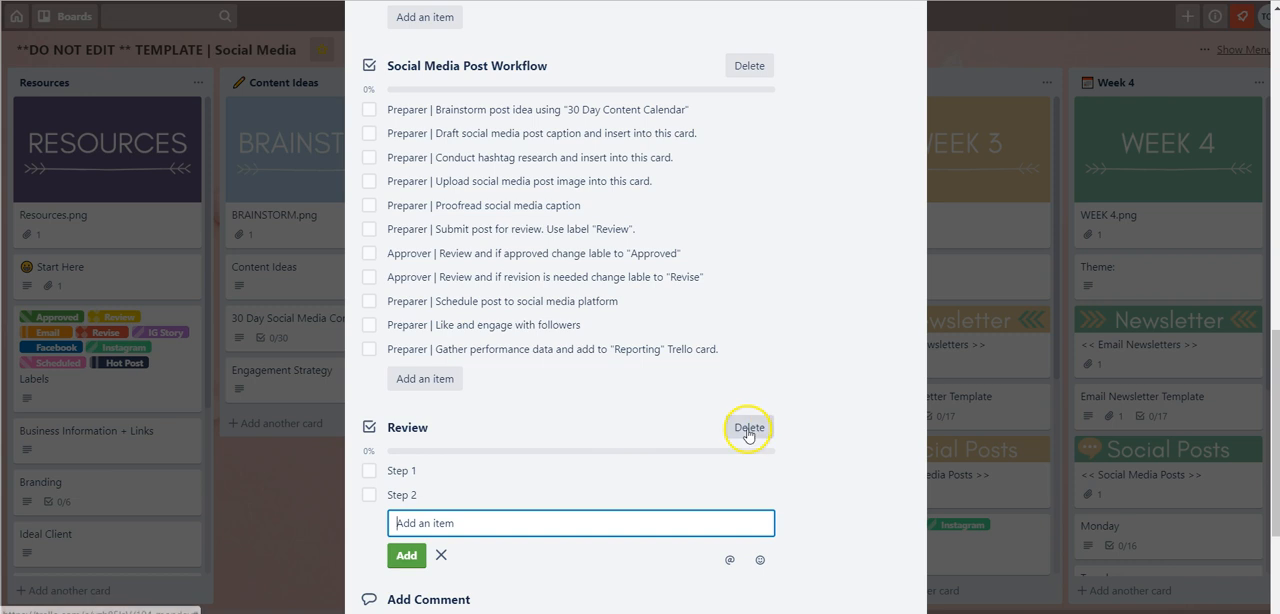
# Permanently delete the Review checklist from the Monday card.
pyautogui.click(748, 428)
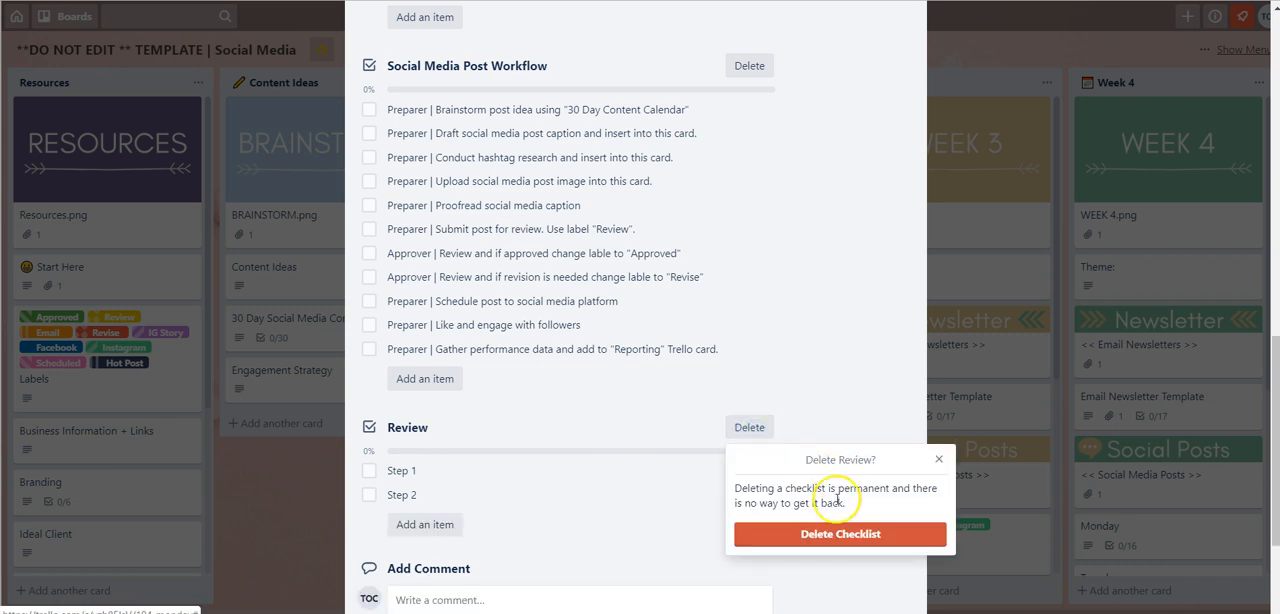
pyautogui.click(840, 534)
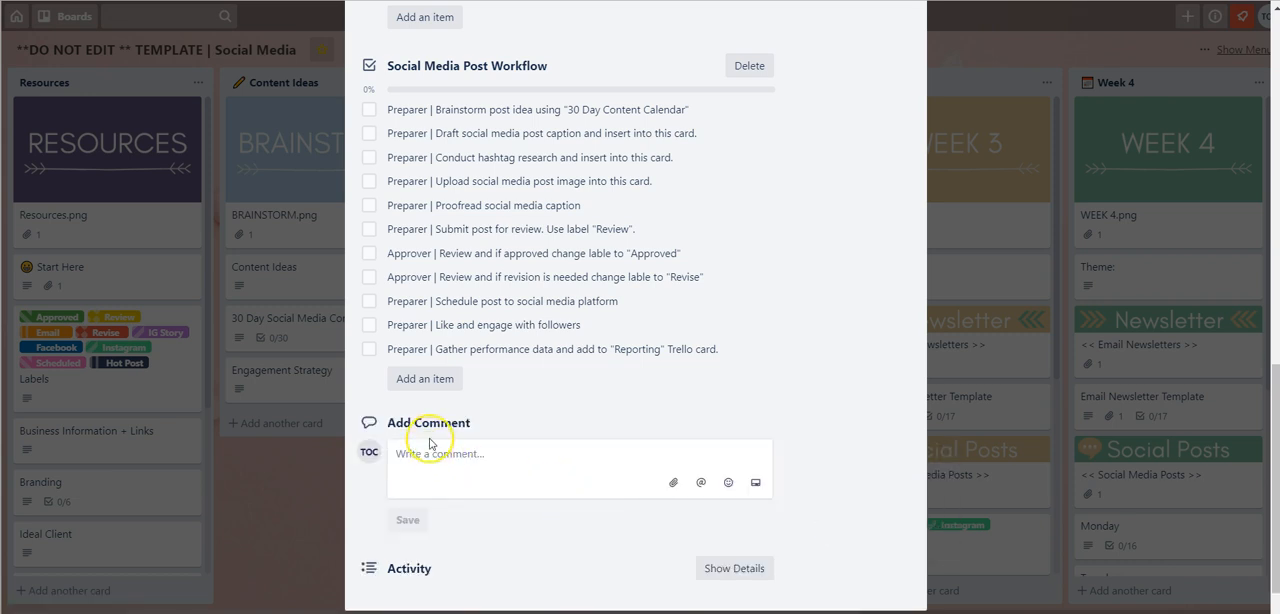